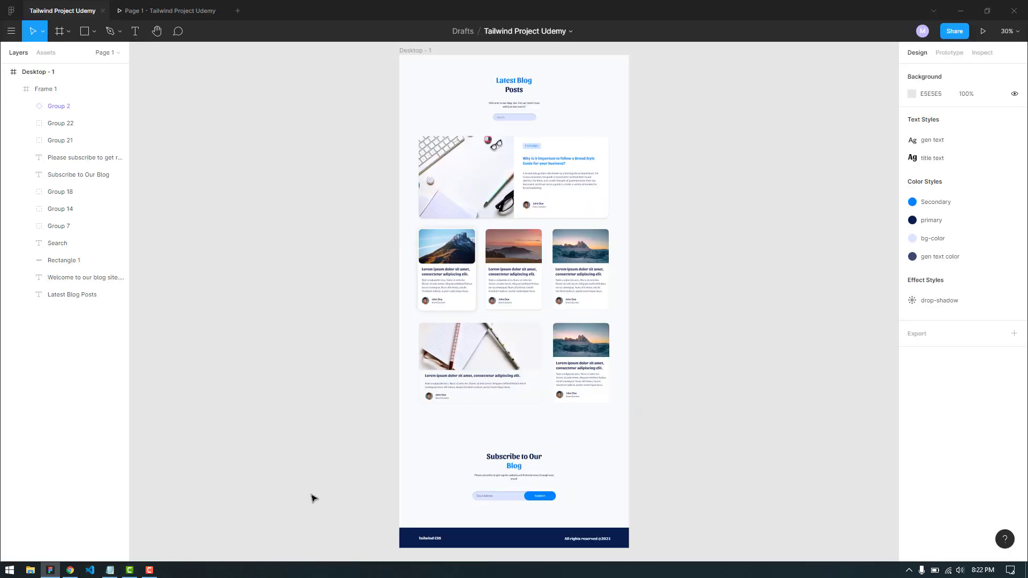
mouse_move(348, 375)
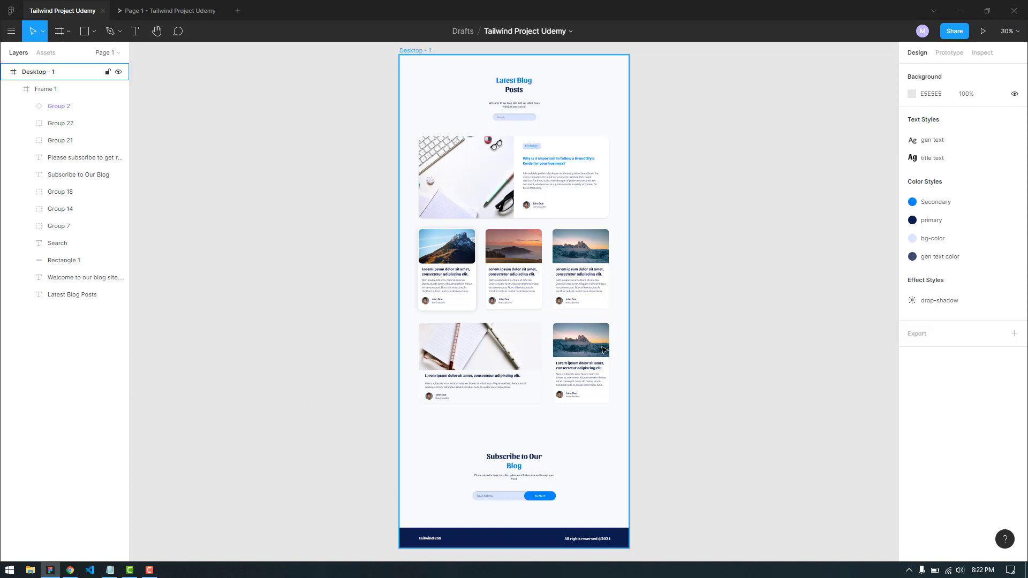
mouse_move(634, 369)
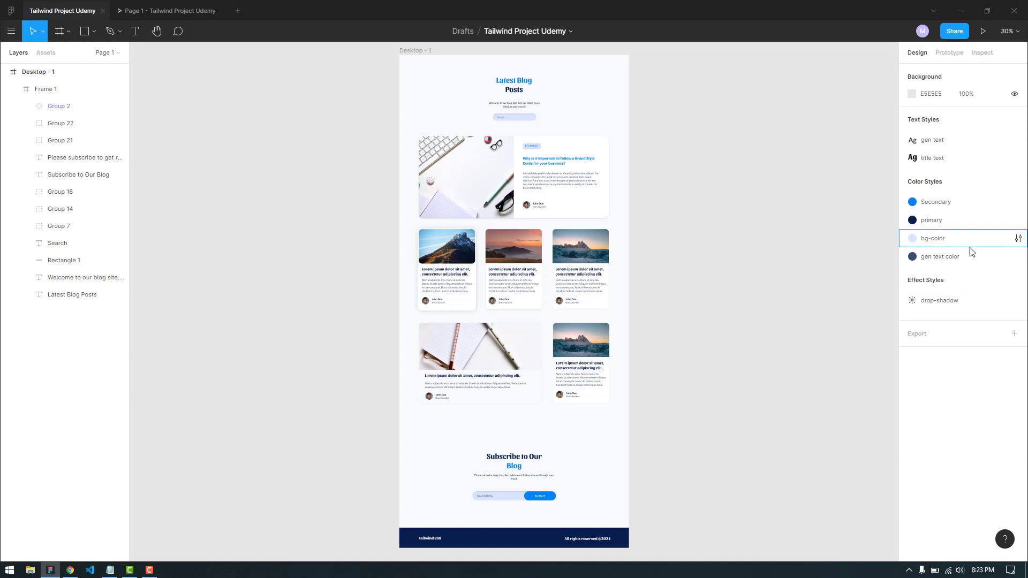
- Review the tailwind-project-series repository files in GitHub and return to the Figma blog design
click(940, 257)
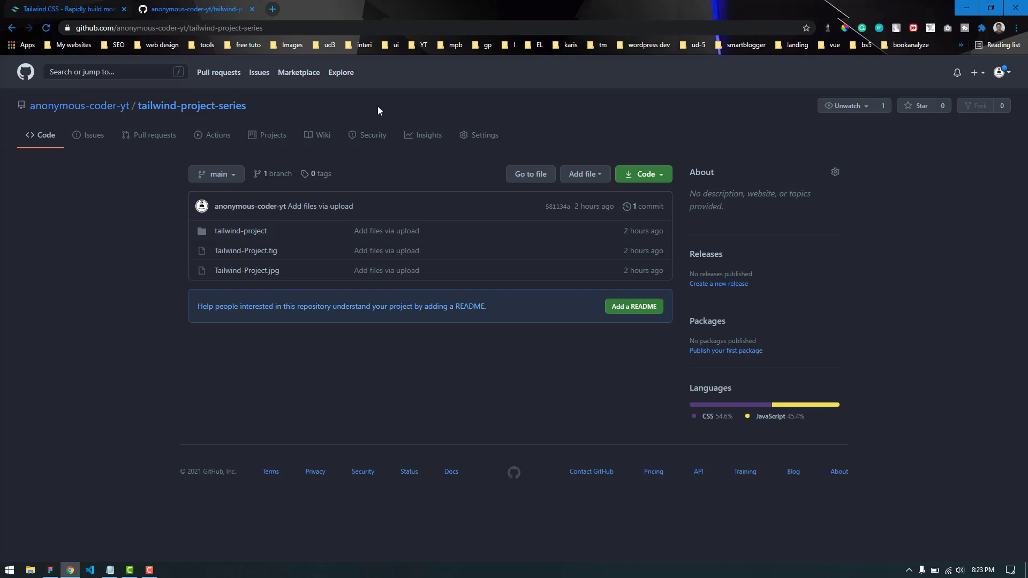
mouse_move(381, 103)
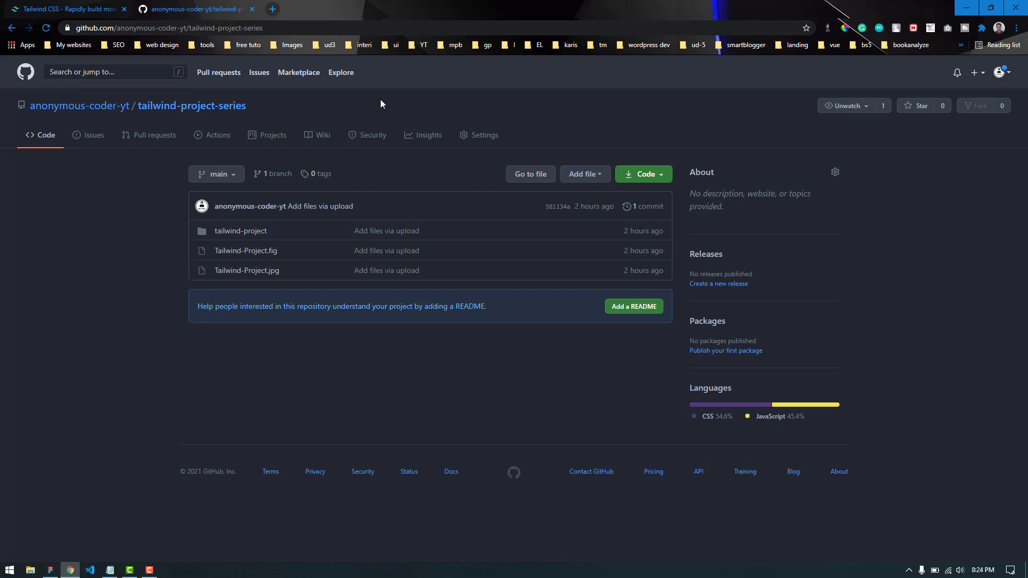
mouse_move(271, 279)
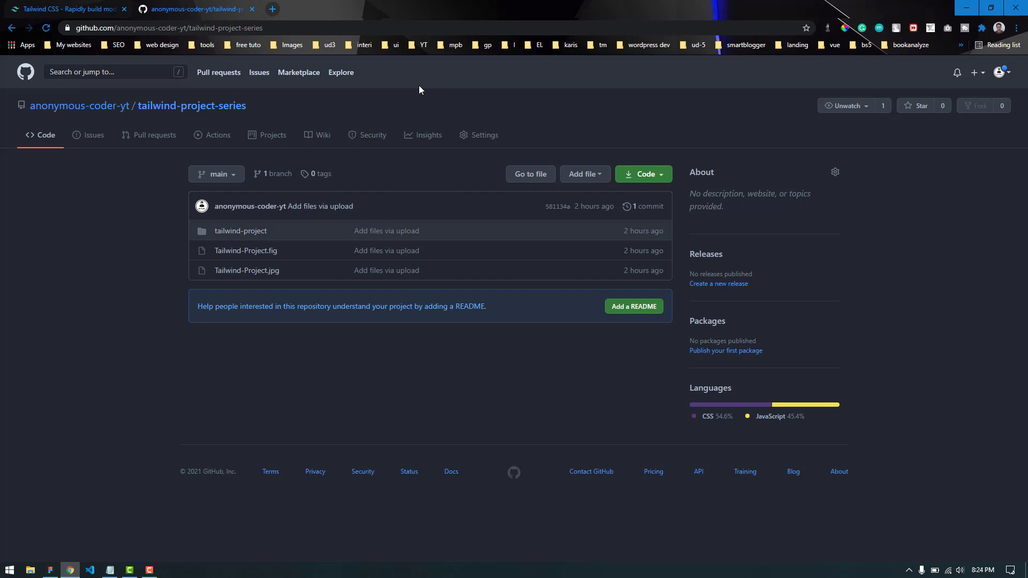
click(51, 570)
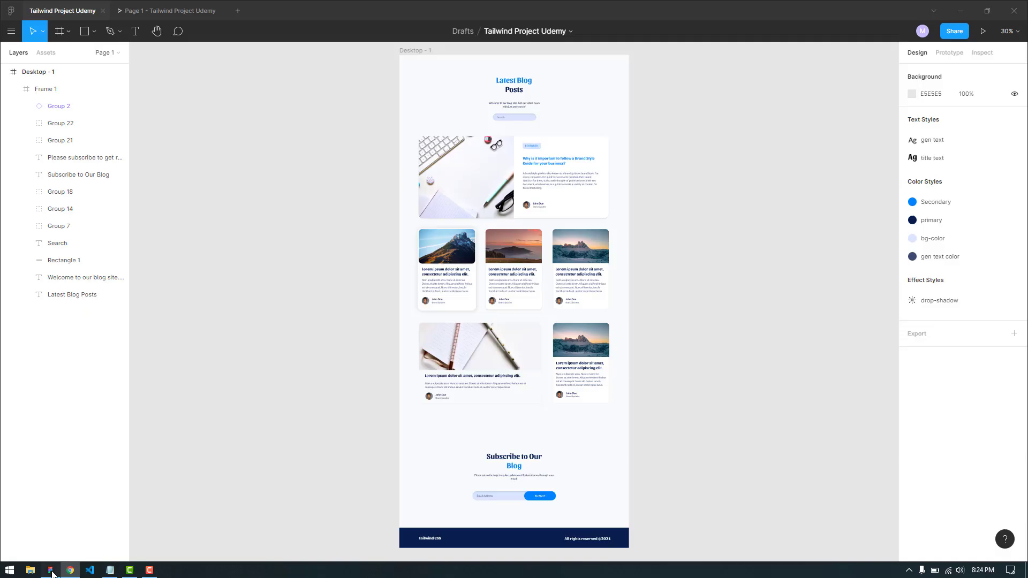
mouse_move(51, 571)
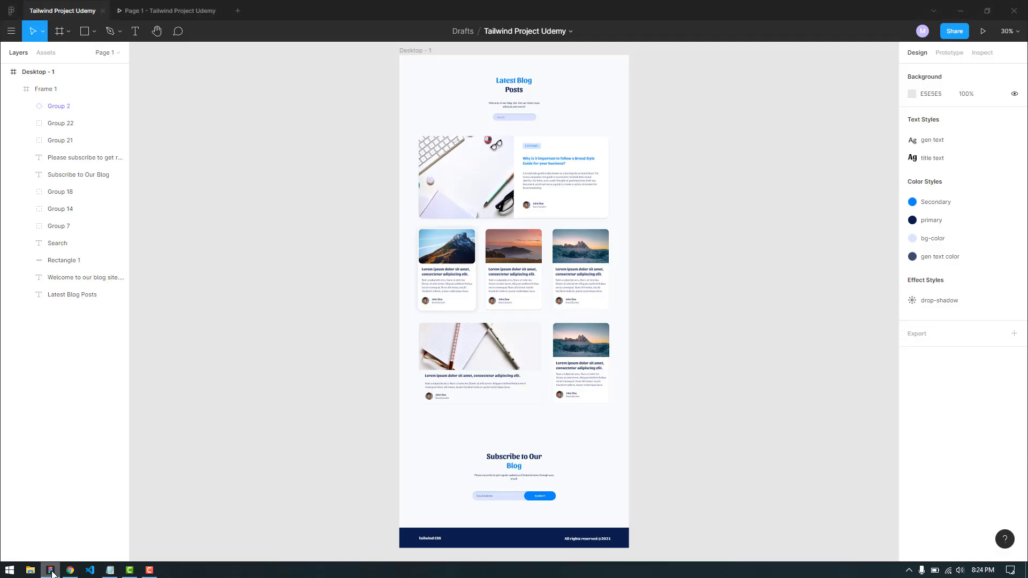